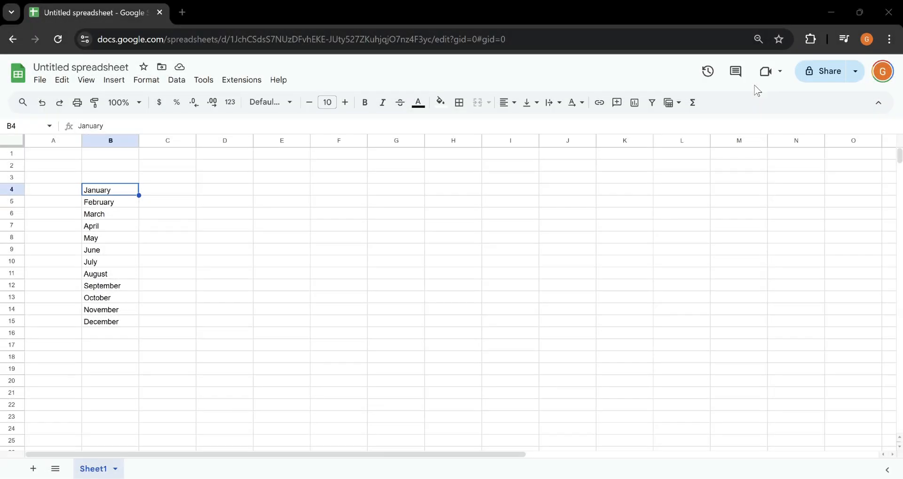
mouse_move(32, 231)
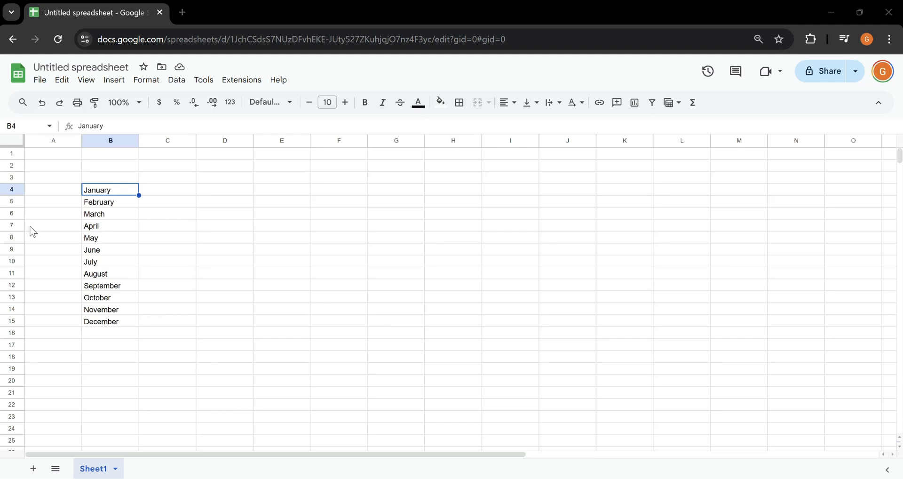
- Paste 'August' from B11 into all 24 cells of the F4:I9 block
left_click(111, 238)
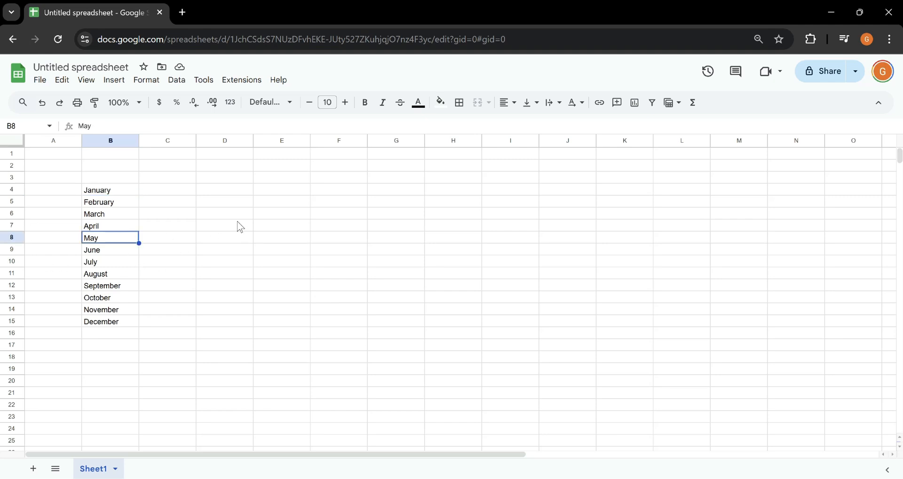
mouse_move(156, 236)
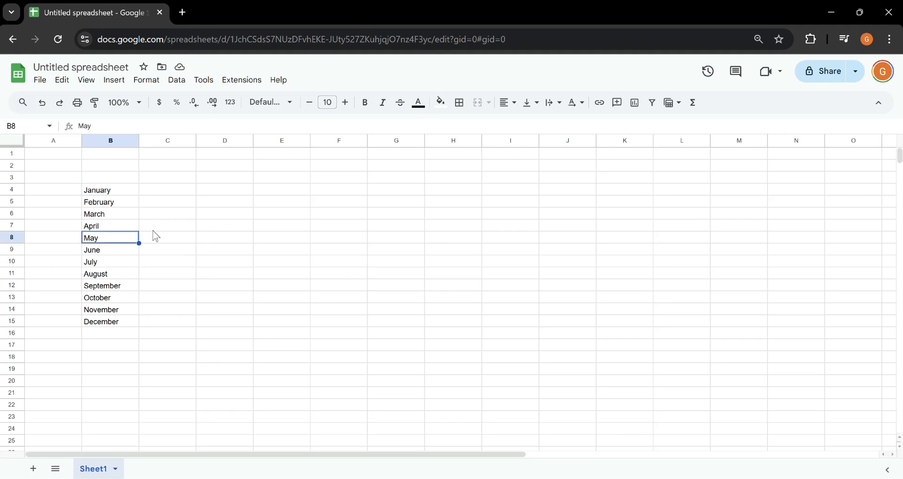
left_click(110, 274)
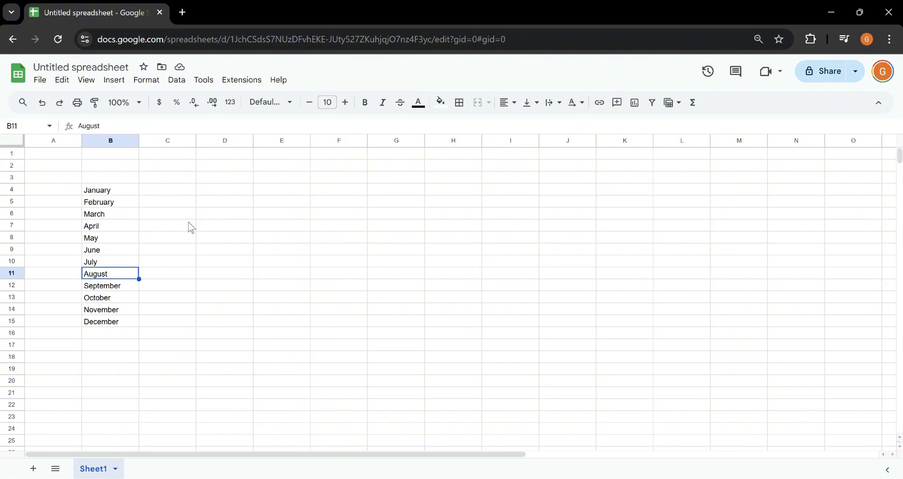
mouse_move(79, 285)
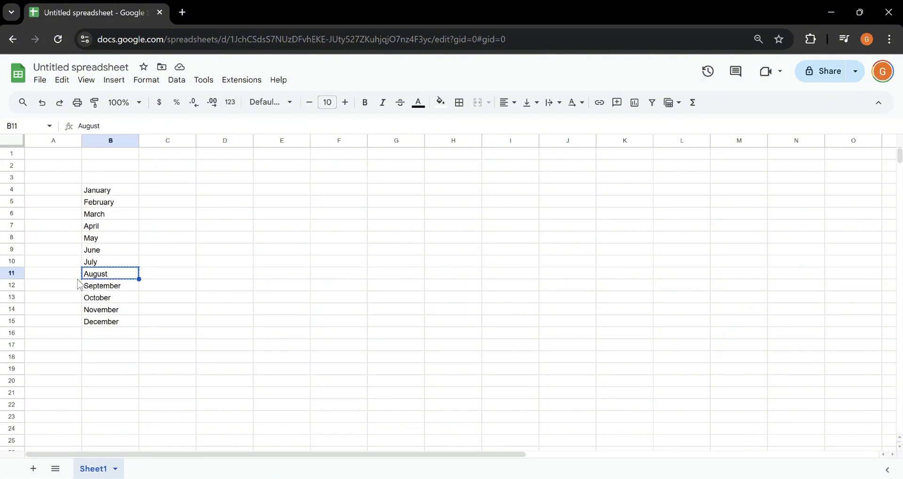
mouse_move(336, 243)
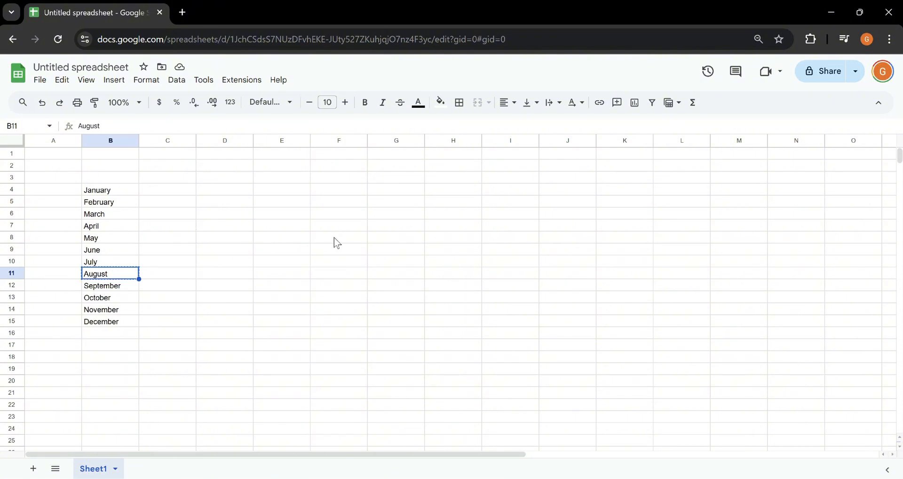
mouse_move(344, 195)
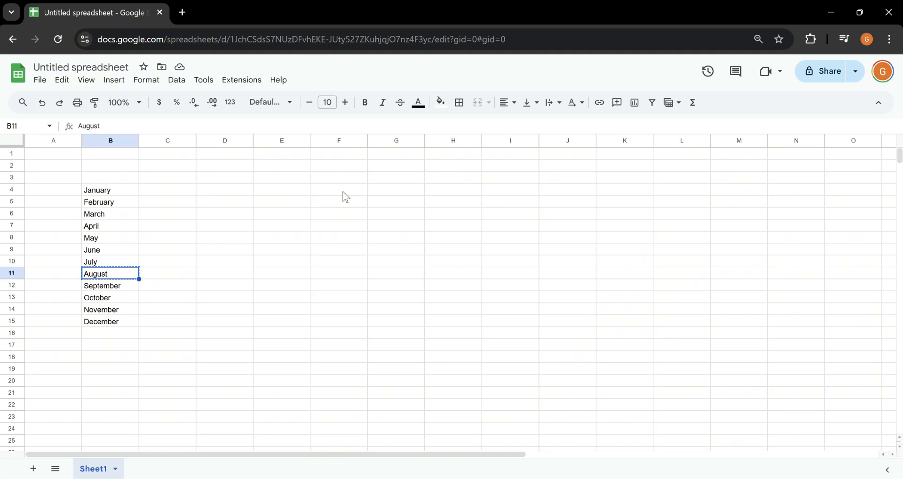
left_click_drag(339, 189, 510, 237)
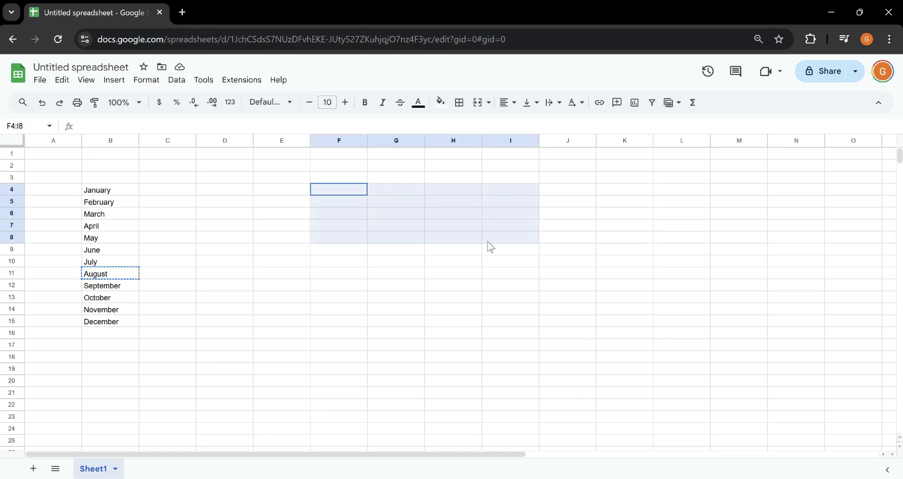
left_click(339, 249)
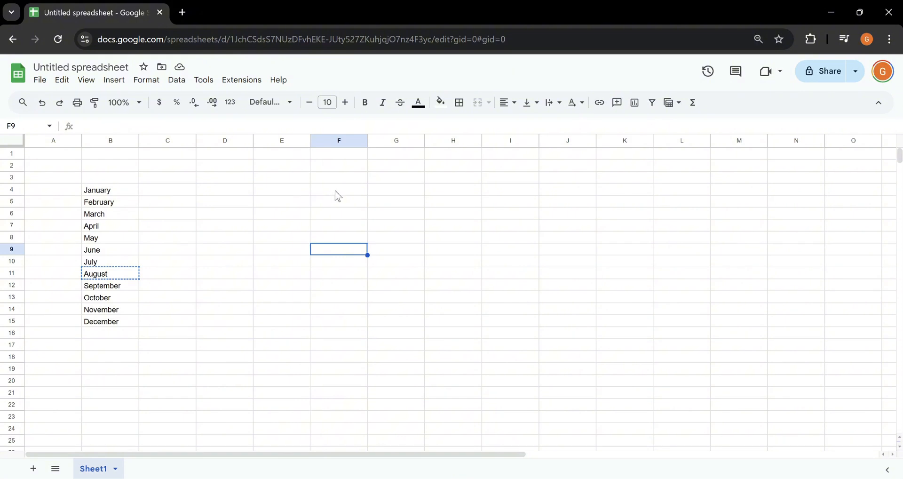
left_click(339, 189)
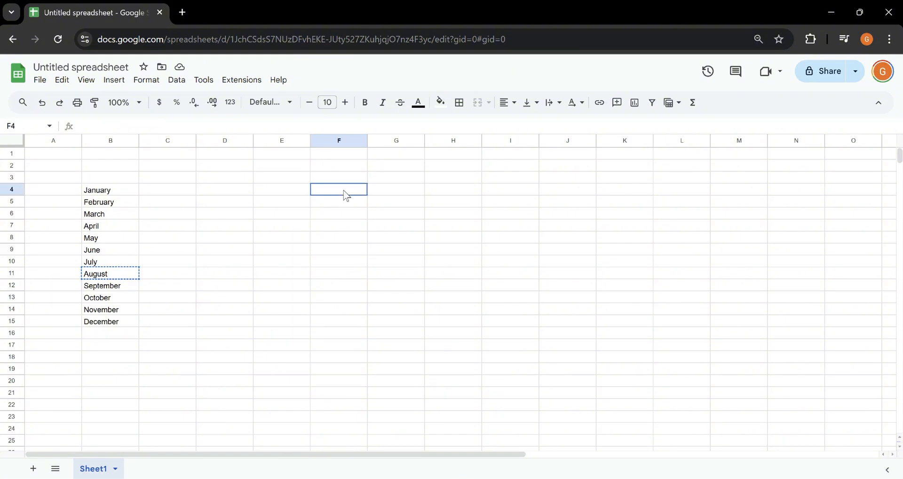
left_click_drag(339, 189, 510, 248)
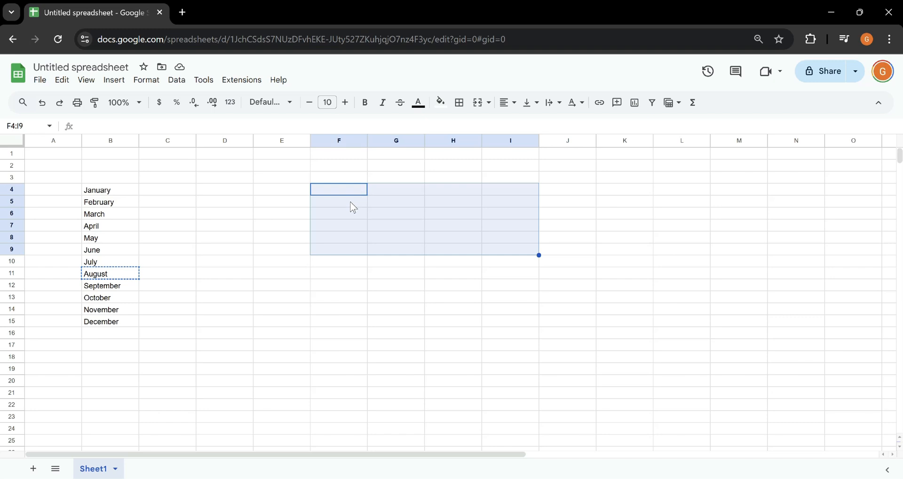
key("ctrl+v")
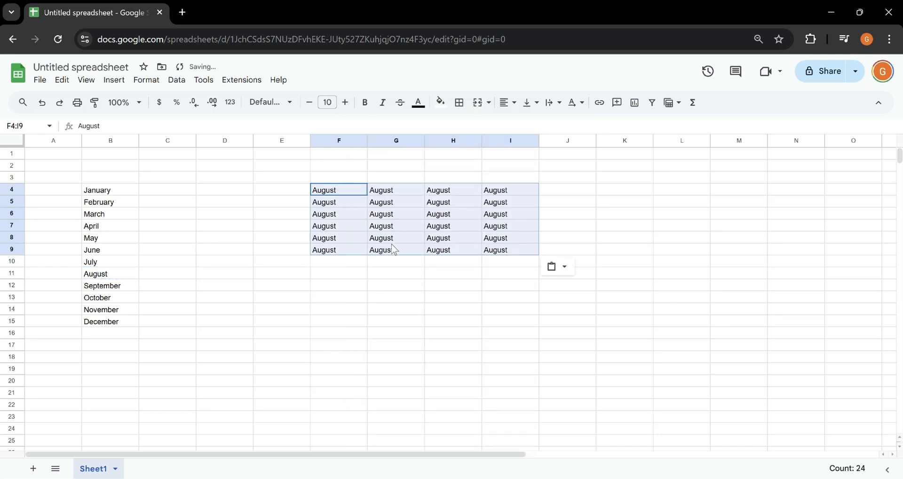
left_click(396, 261)
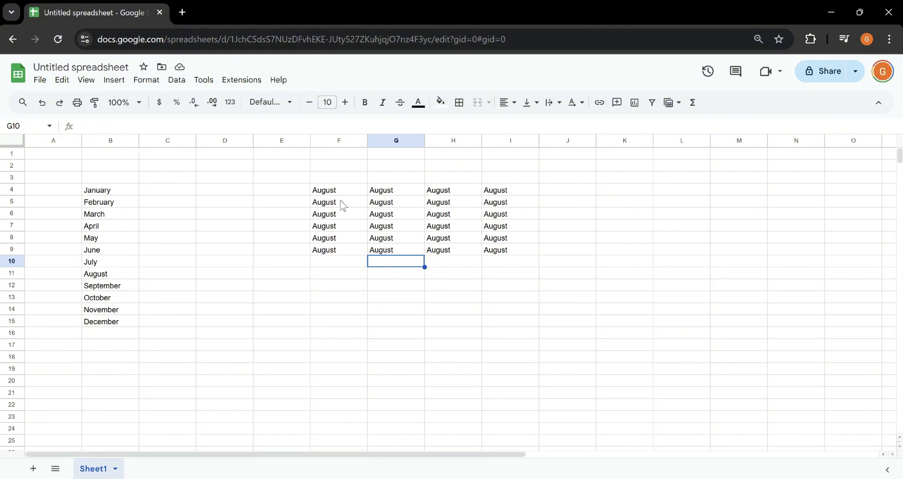
- Multi-select F12, H12, J12, F16, H16 and J16, then open their context menu
left_click(339, 285)
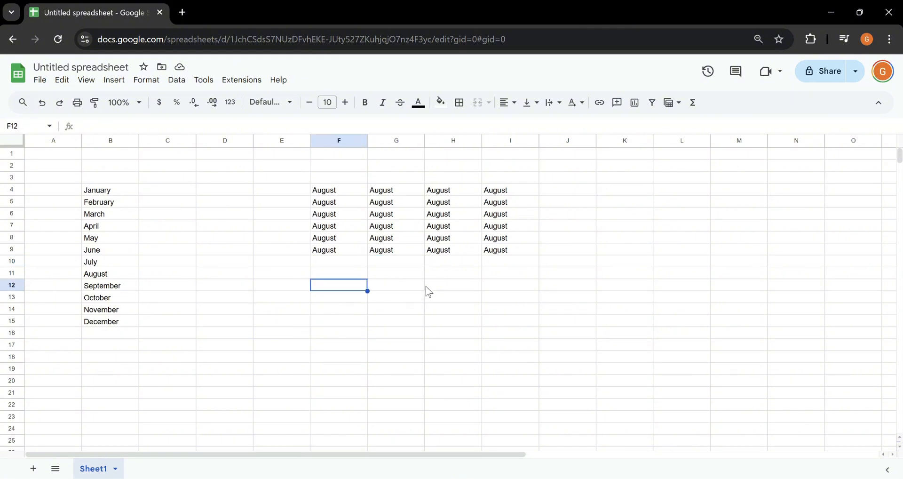
left_click(567, 284)
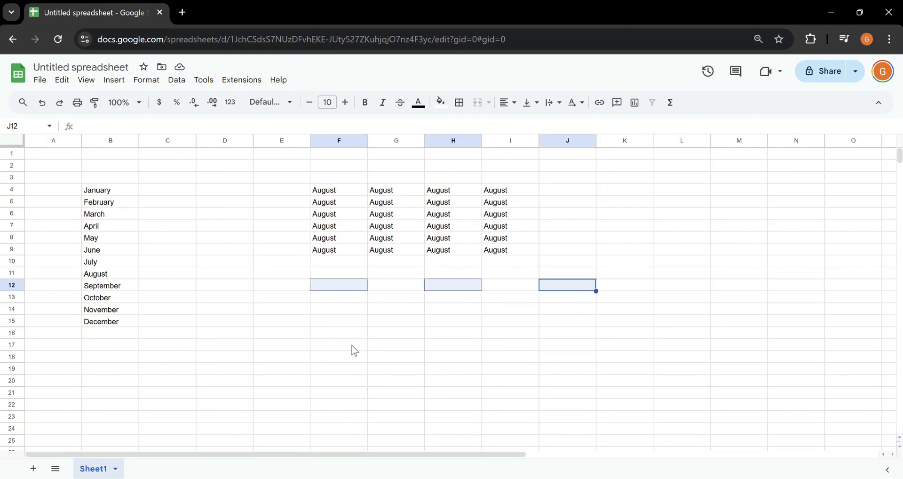
key("ctrl")
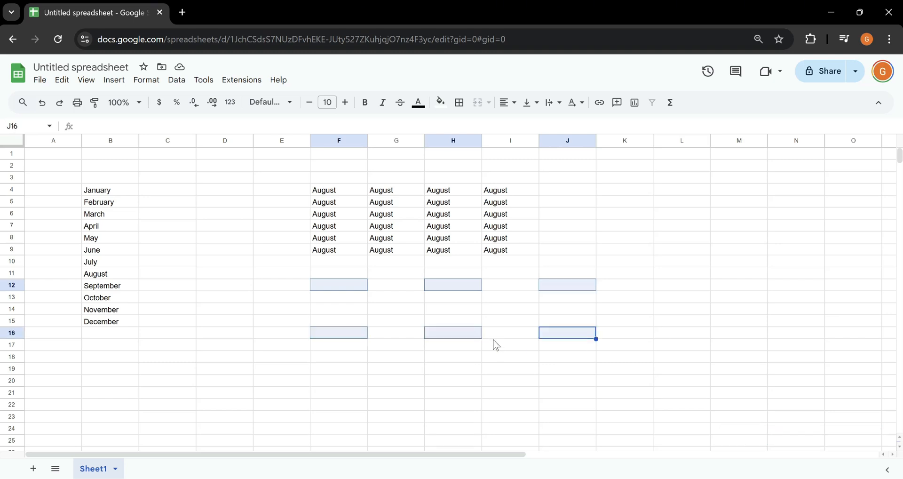
mouse_move(558, 336)
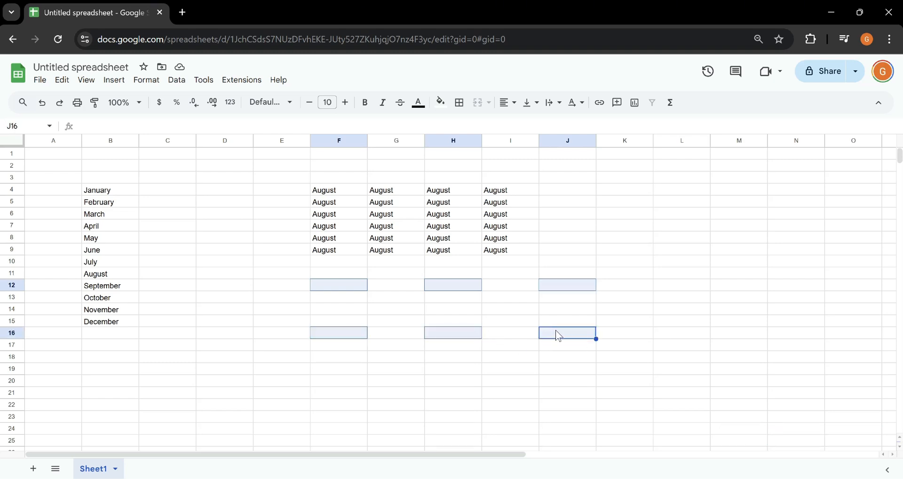
right_click(567, 332)
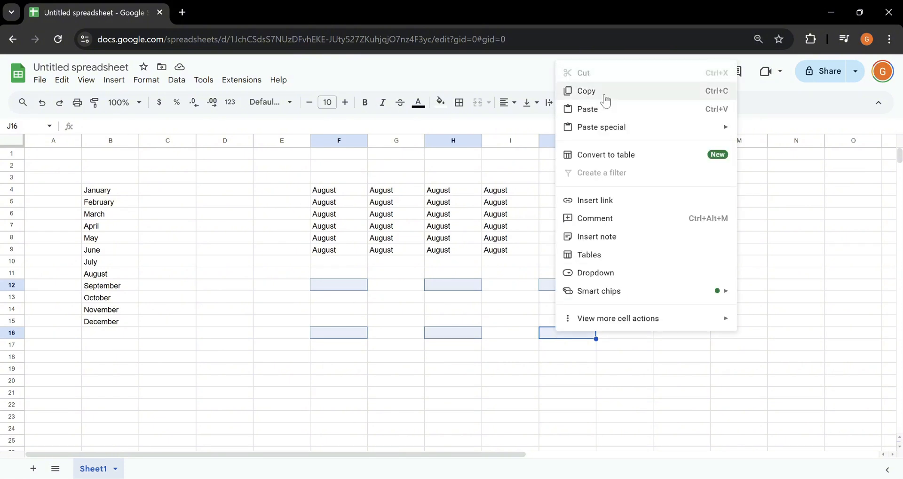